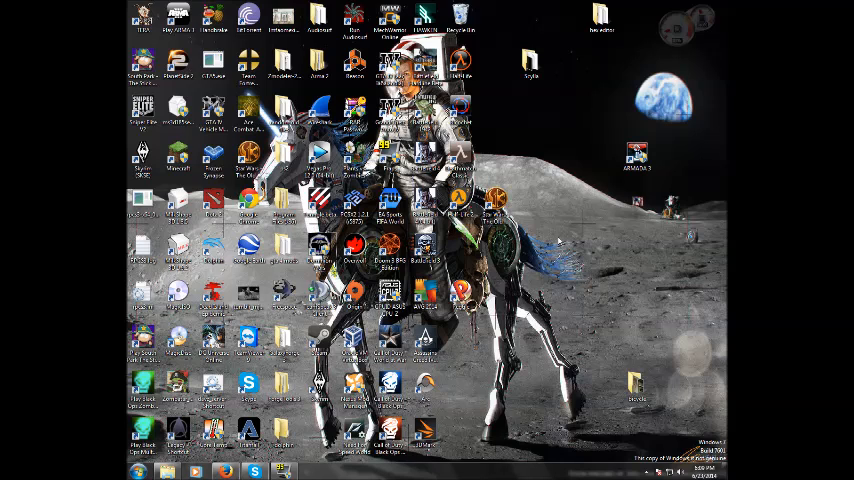
{"action": "mouse_move", "coordinate": [460, 396]}
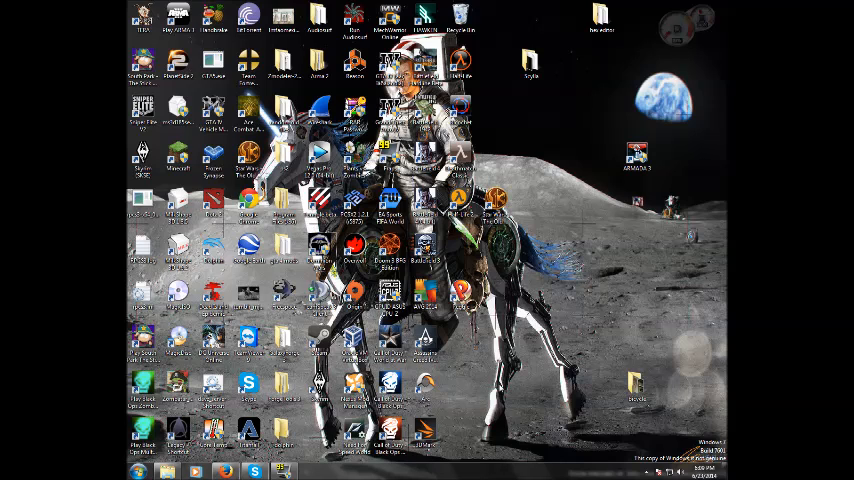
{"action": "mouse_move", "coordinate": [534, 392]}
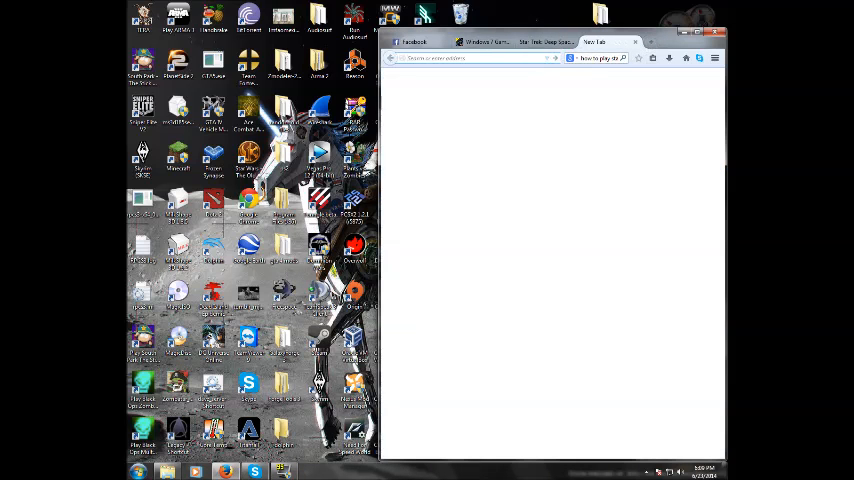
Go to The Pirate Bay and search it for the Dominion Wars PC game torrent.
{"action": "type", "text": "thepiratebay.se"}
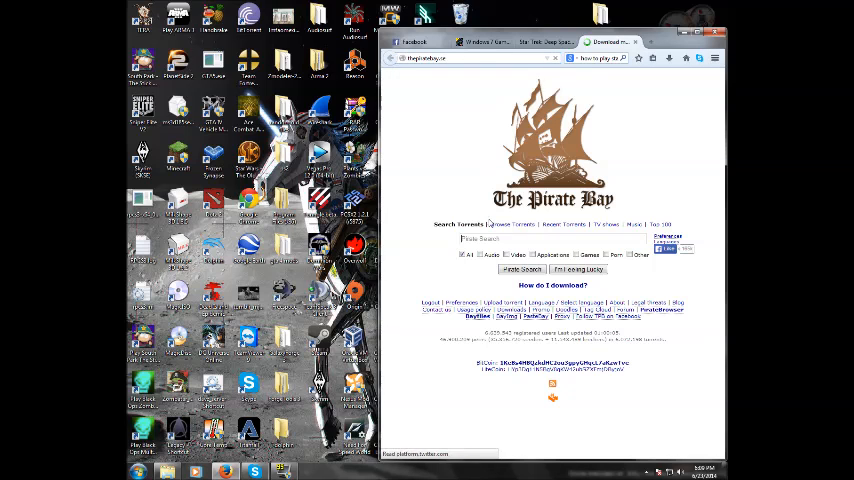
{"action": "type", "text": "don"}
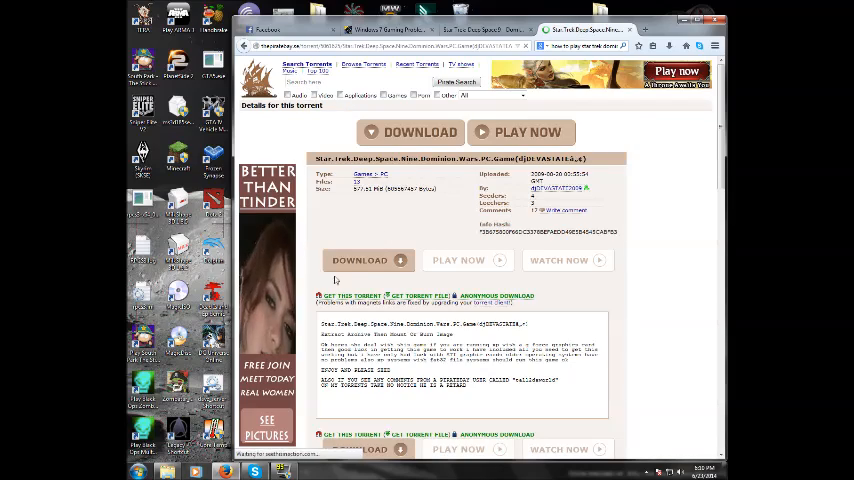
{"action": "scroll", "scroll_direction": "down", "scroll_amount": 3}
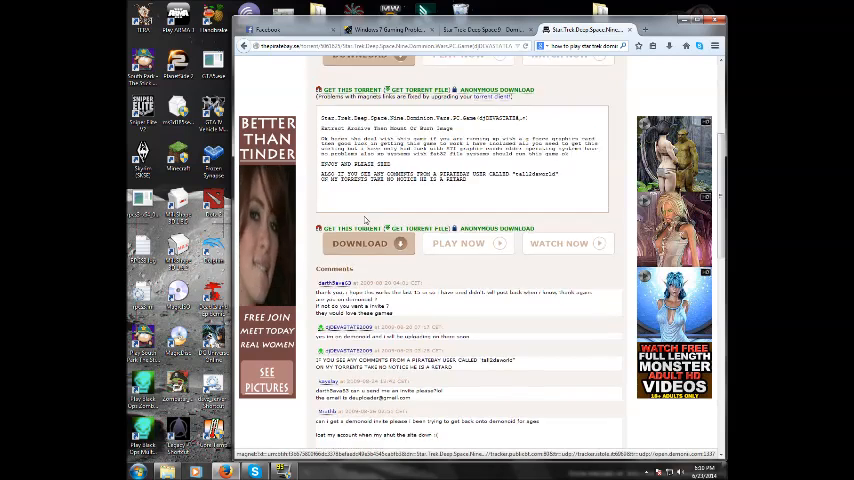
{"action": "scroll", "scroll_direction": "up", "scroll_amount": 3}
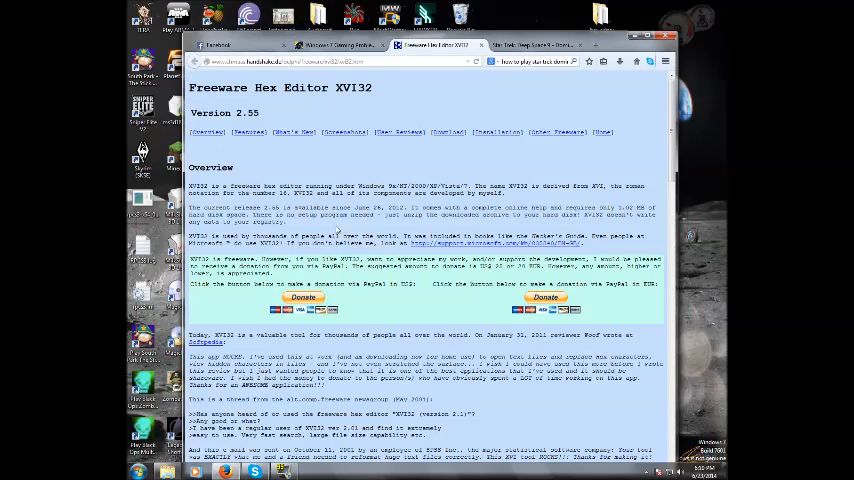
Download the latest XVI32 zip from the site's Download section and confirm saving it.
{"action": "scroll", "scroll_direction": "down", "scroll_amount": 3}
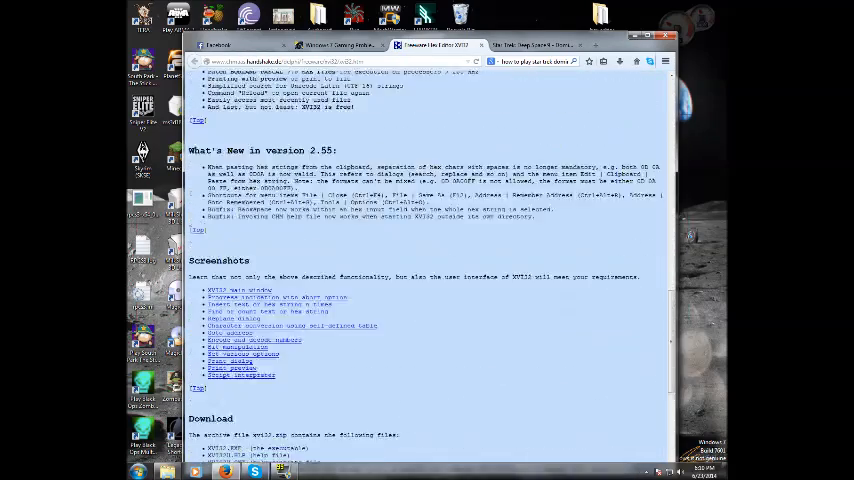
{"action": "scroll", "scroll_direction": "down", "scroll_amount": 3}
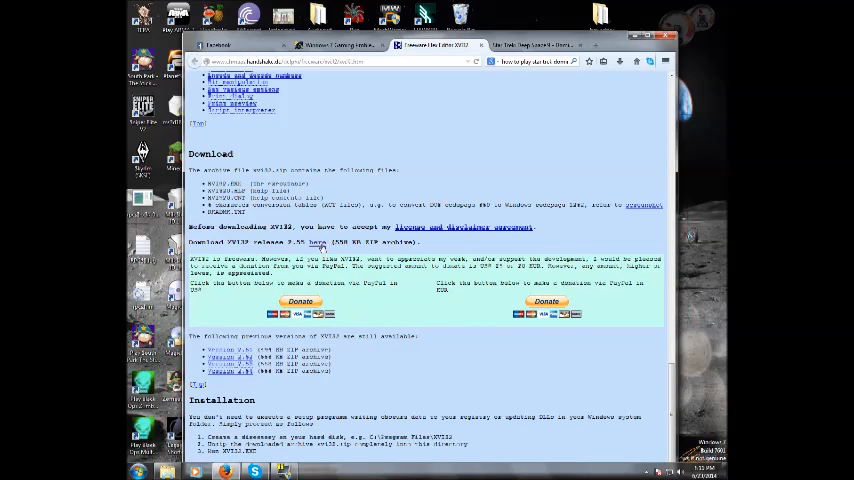
{"action": "left_click", "coordinate": [316, 242]}
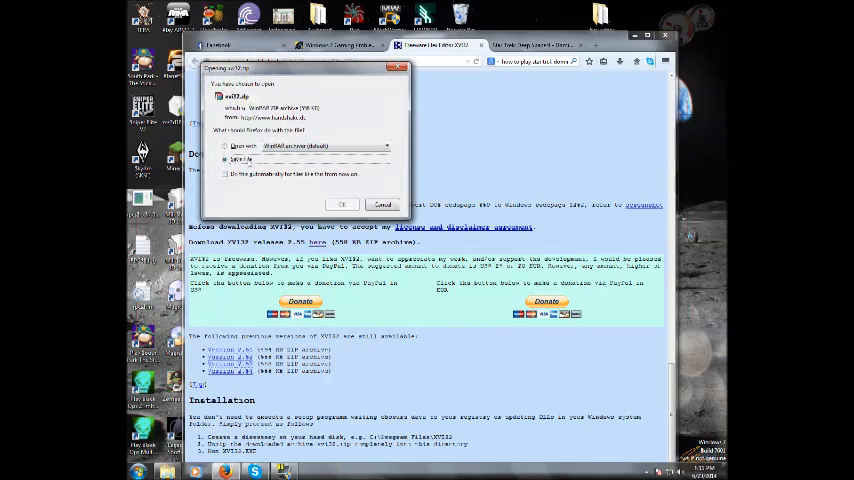
{"action": "left_click", "coordinate": [382, 204]}
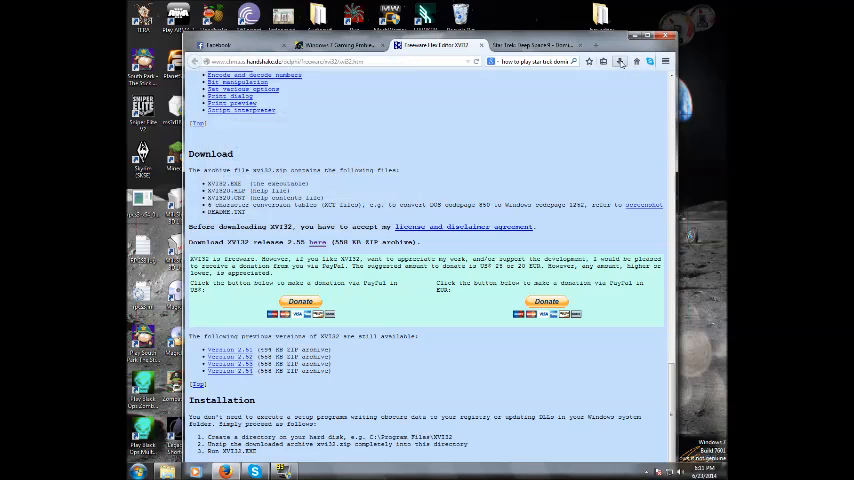
{"action": "left_click", "coordinate": [620, 60]}
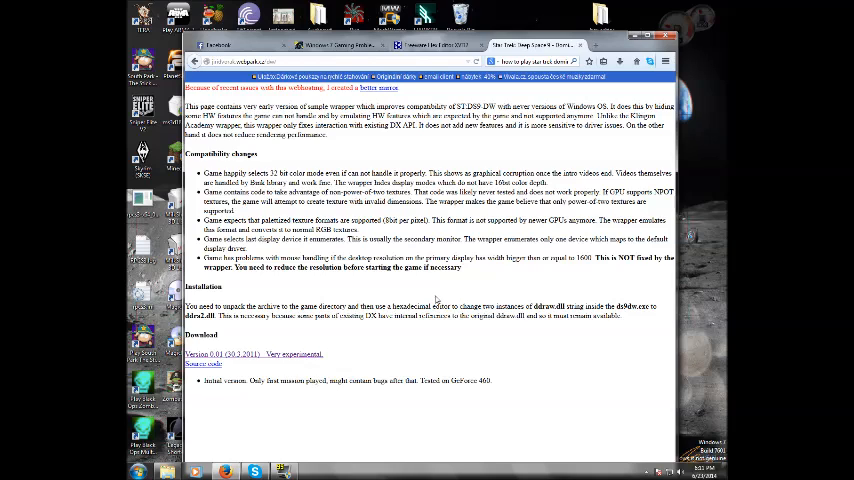
{"action": "mouse_move", "coordinate": [468, 272]}
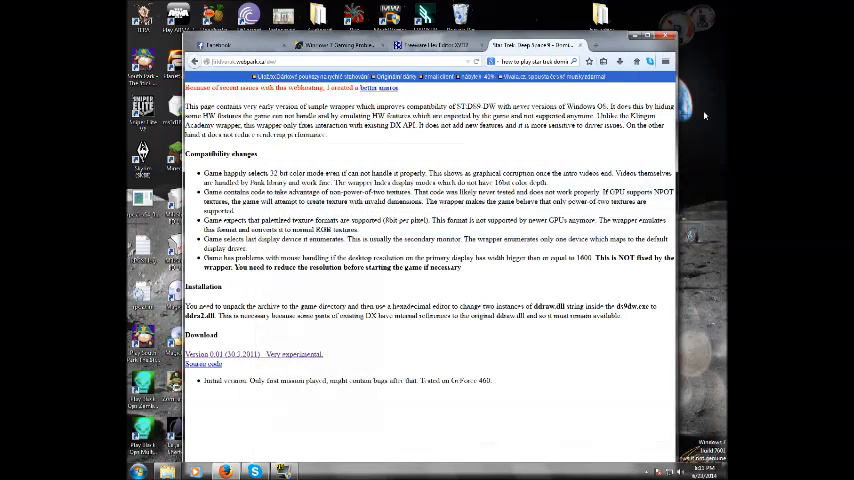
View the downloaded dgVoodoo zip's contents, then put the windows away to show the desktop.
{"action": "left_click", "coordinate": [618, 60]}
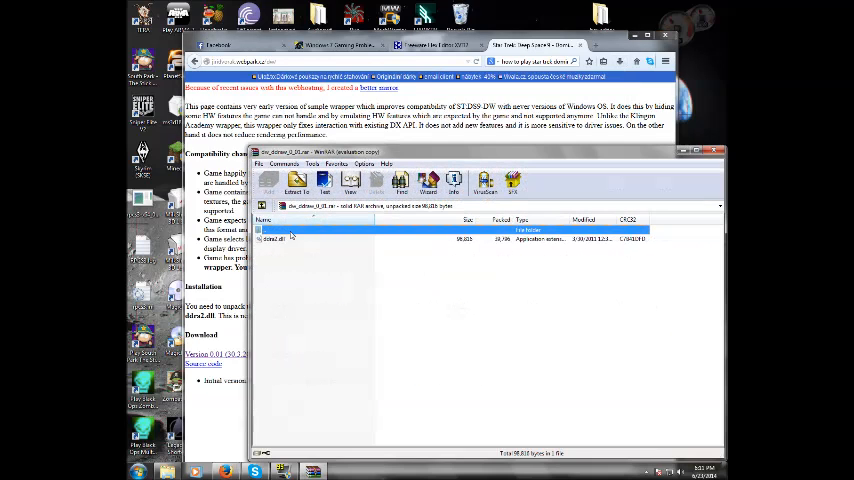
{"action": "left_click", "coordinate": [290, 238]}
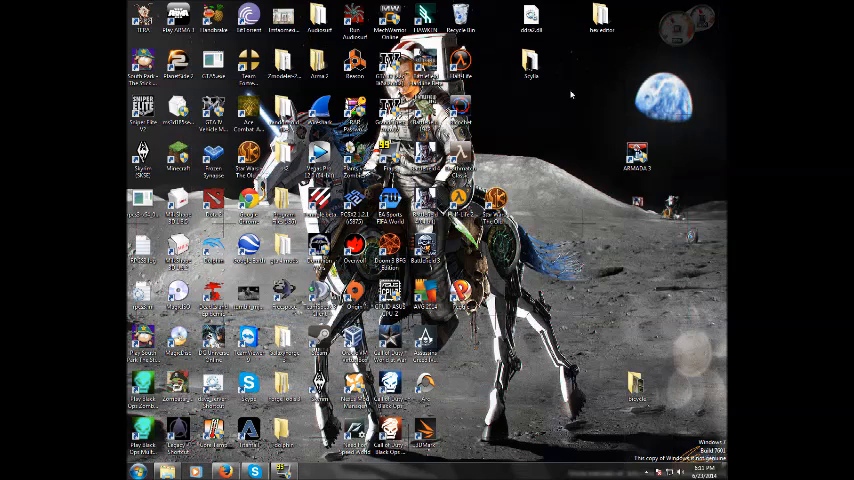
Open the desktop folder holding the needed program files in an Explorer window.
{"action": "left_click", "coordinate": [600, 16]}
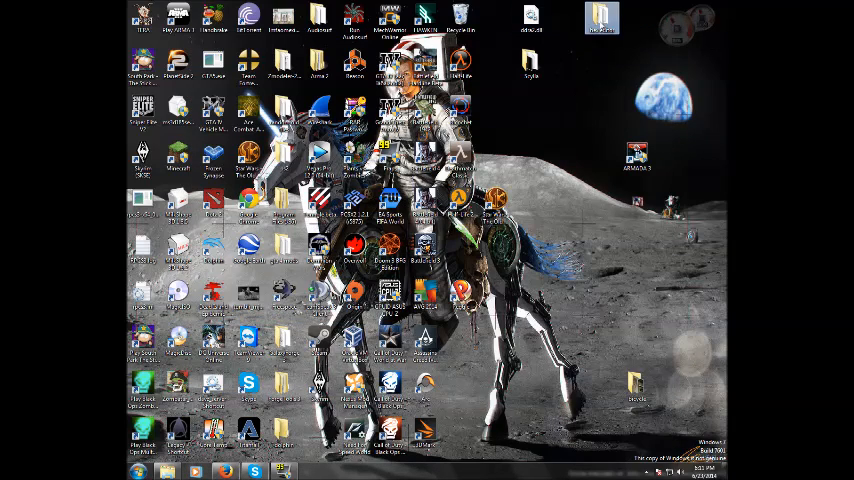
{"action": "double_click", "coordinate": [600, 16]}
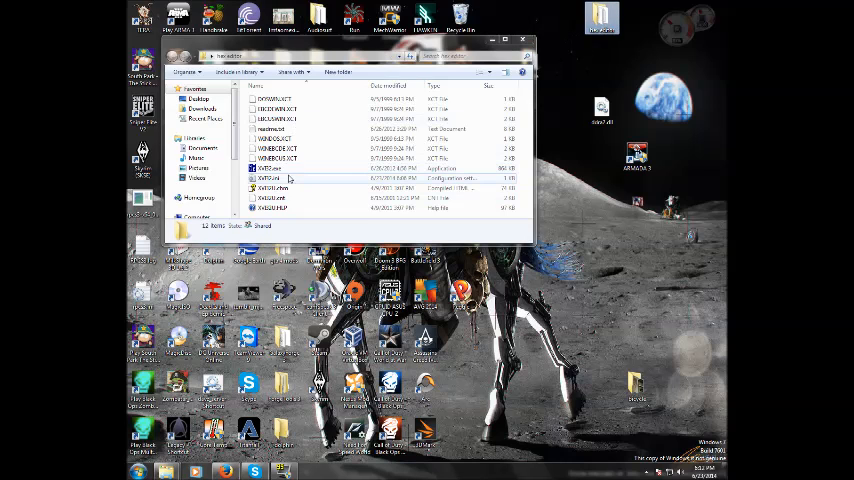
Launch XVI32.exe and allow it to run past the unverified-publisher security warning.
{"action": "double_click", "coordinate": [270, 168]}
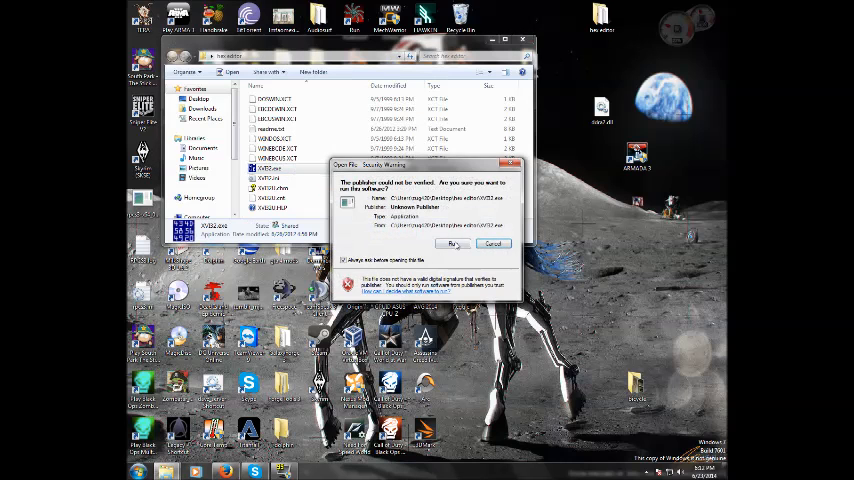
{"action": "left_click", "coordinate": [454, 244]}
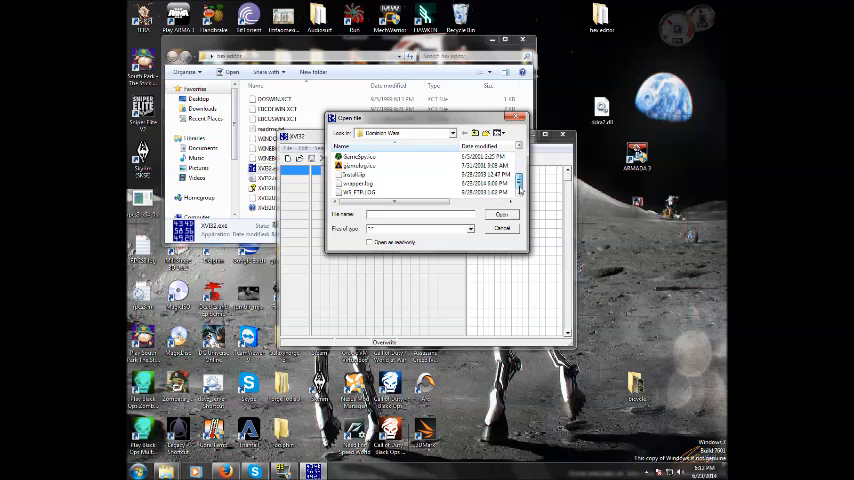
Select the Dominion Wars game .exe in XVI32's open-file dialog.
{"action": "scroll", "scroll_direction": "down", "scroll_amount": 3}
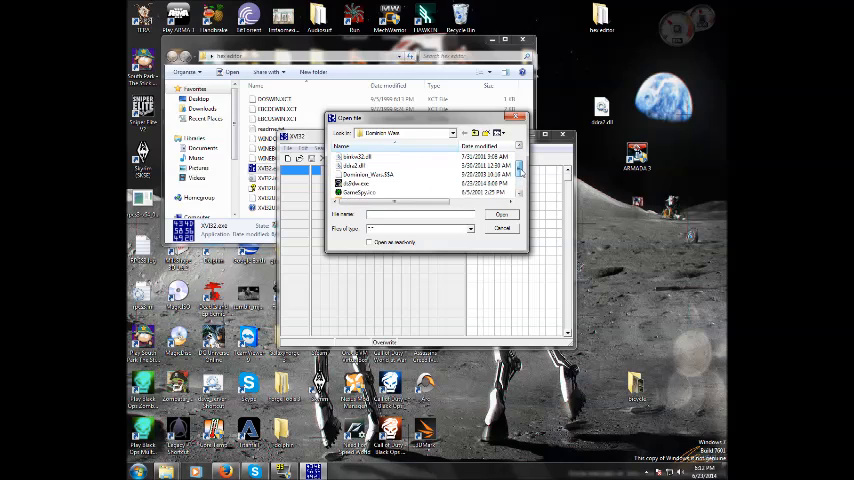
{"action": "left_click", "coordinate": [360, 184]}
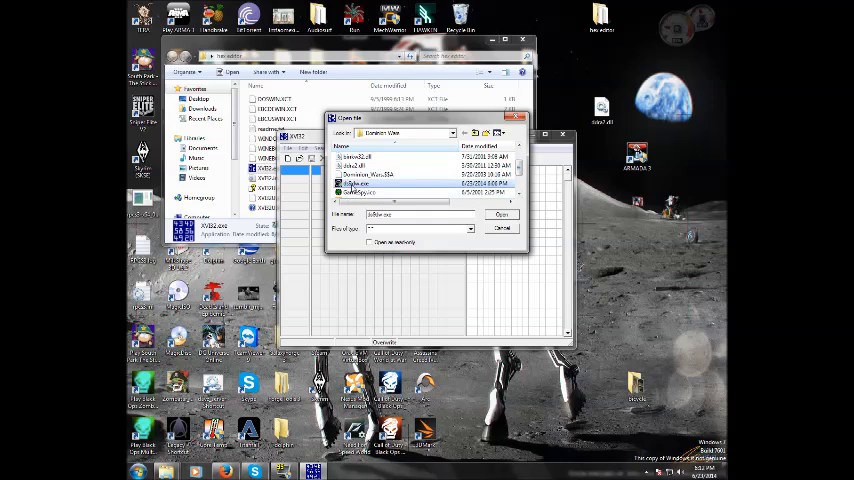
{"action": "mouse_move", "coordinate": [358, 184]}
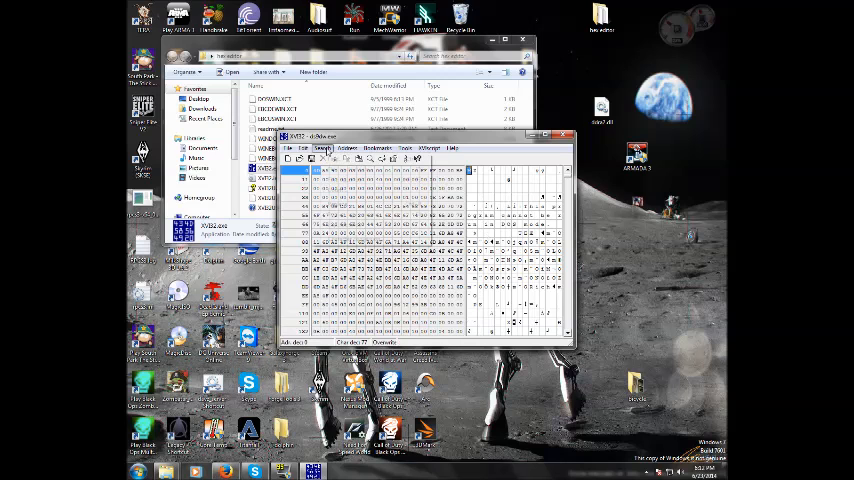
Run Search > Replace on the exe's matching hex string, dismiss the result box and set up the next replacement.
{"action": "left_click", "coordinate": [324, 148]}
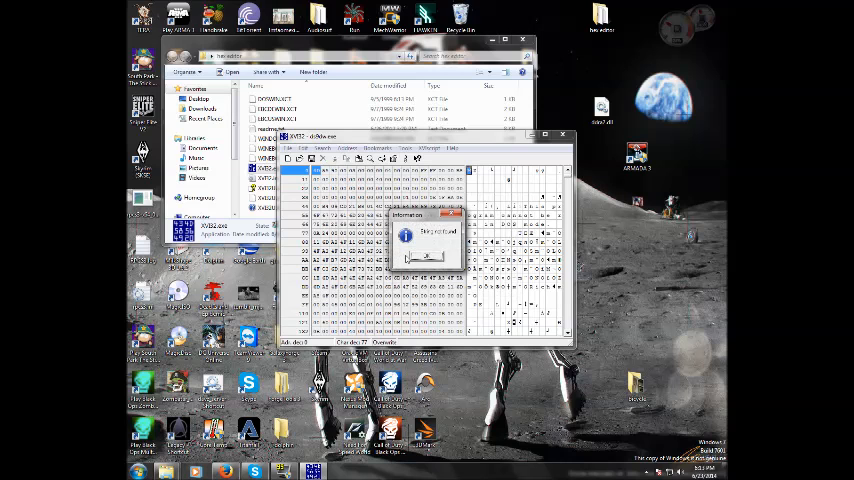
{"action": "left_click", "coordinate": [322, 148]}
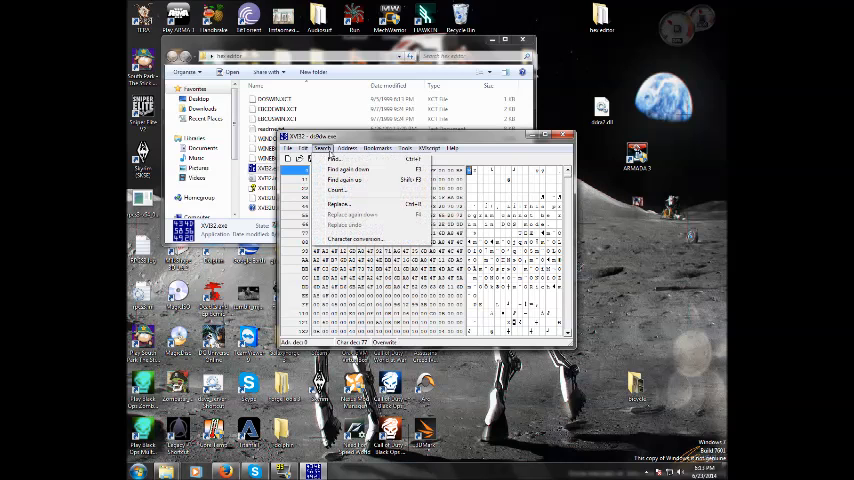
{"action": "left_click", "coordinate": [336, 160]}
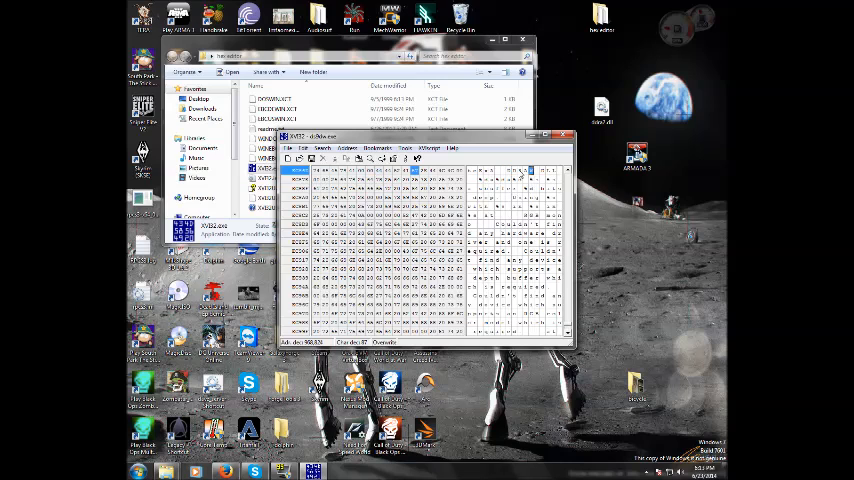
Run another Search > Replace with the next hex find/replace values on the executable.
{"action": "left_click", "coordinate": [324, 148]}
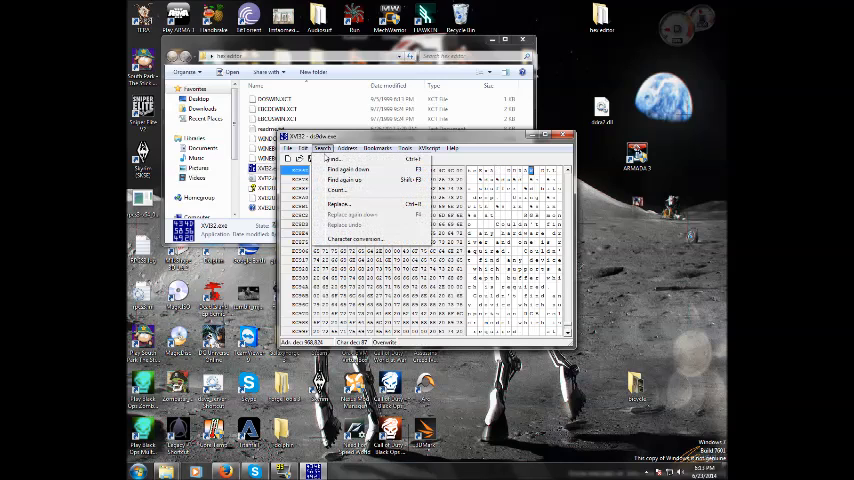
{"action": "left_click", "coordinate": [336, 160]}
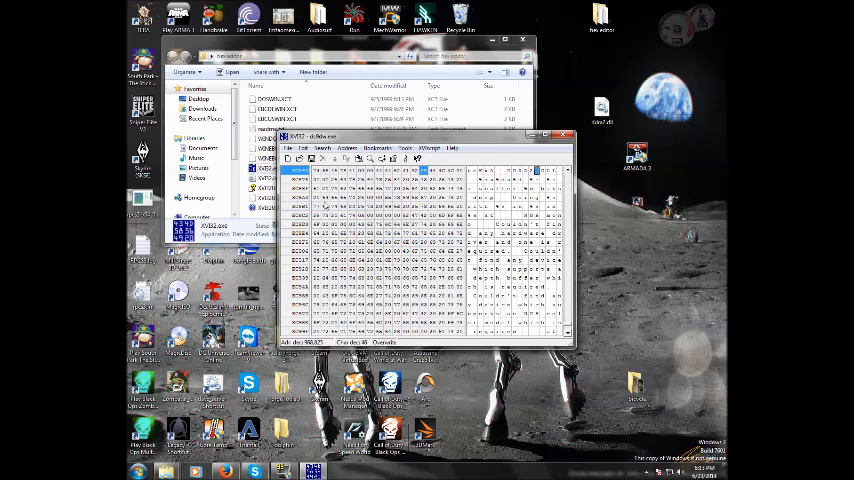
Close XVI32 and Explorer, then tick 'Run this program in compatibility mode' on the shortcut and apply it.
{"action": "left_click", "coordinate": [566, 136]}
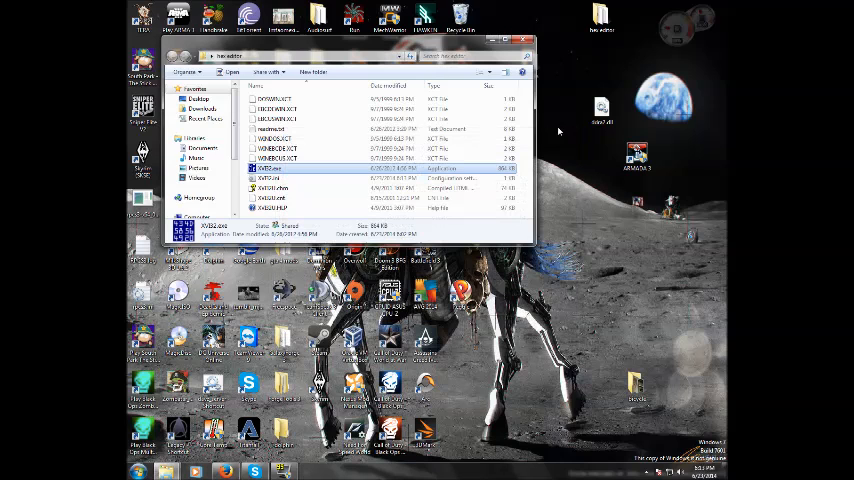
{"action": "left_click", "coordinate": [528, 40]}
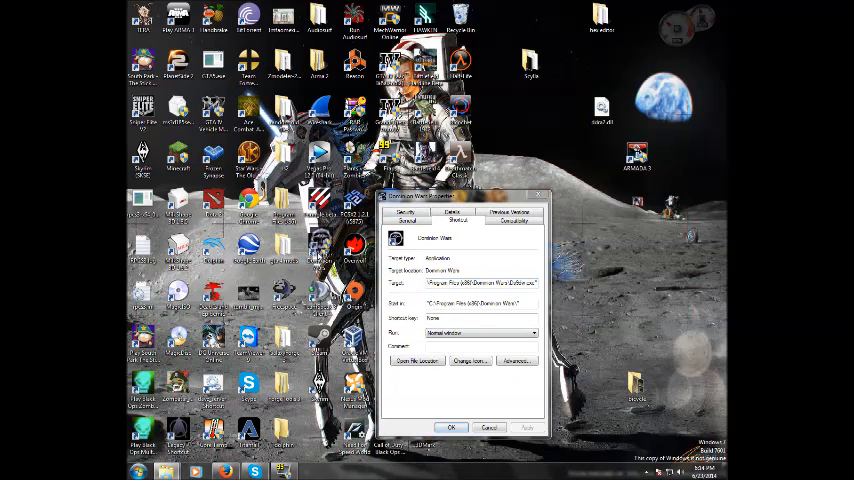
{"action": "left_click", "coordinate": [510, 212]}
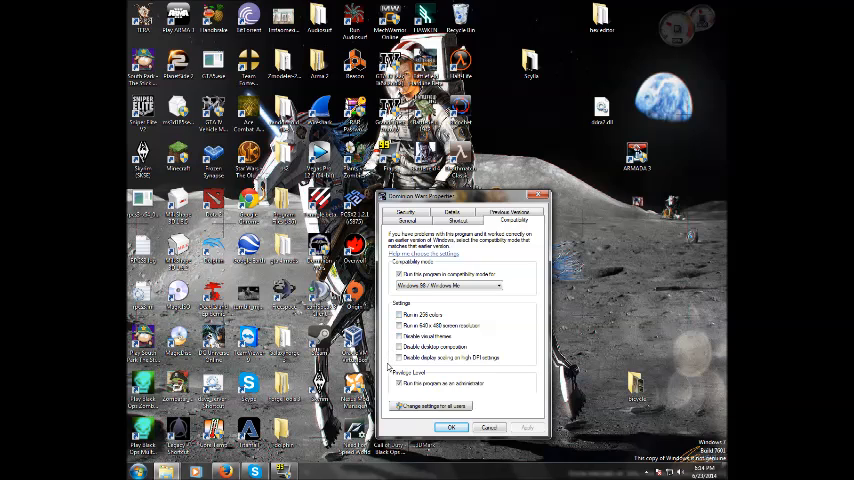
{"action": "left_click", "coordinate": [452, 428]}
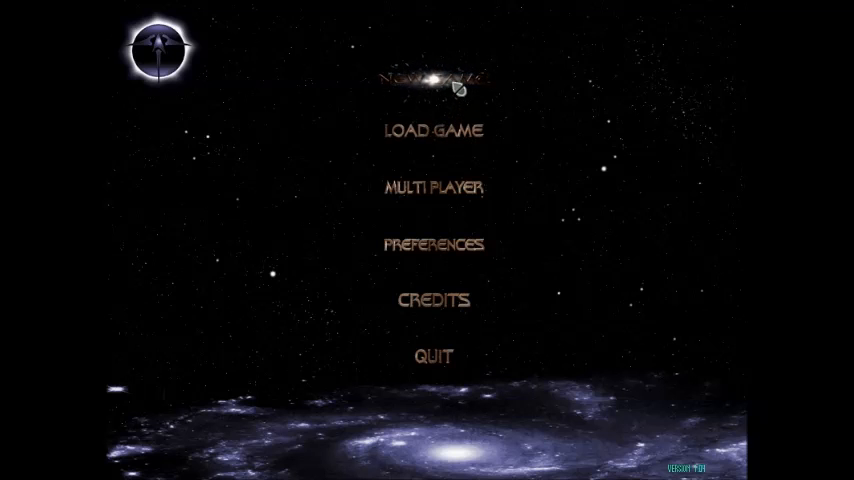
Add one ship in Fleet Setup, review Preferences, then launch the fleet into a deathmatch skirmish.
{"action": "left_click", "coordinate": [432, 78]}
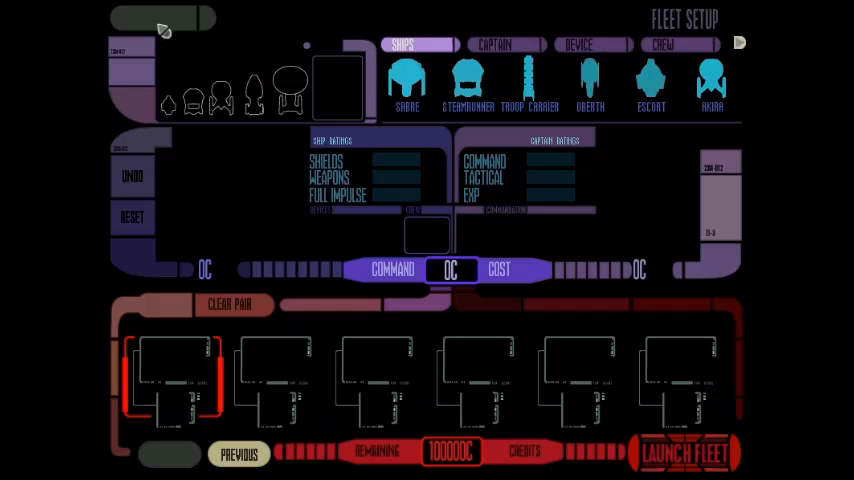
{"action": "left_click", "coordinate": [512, 84]}
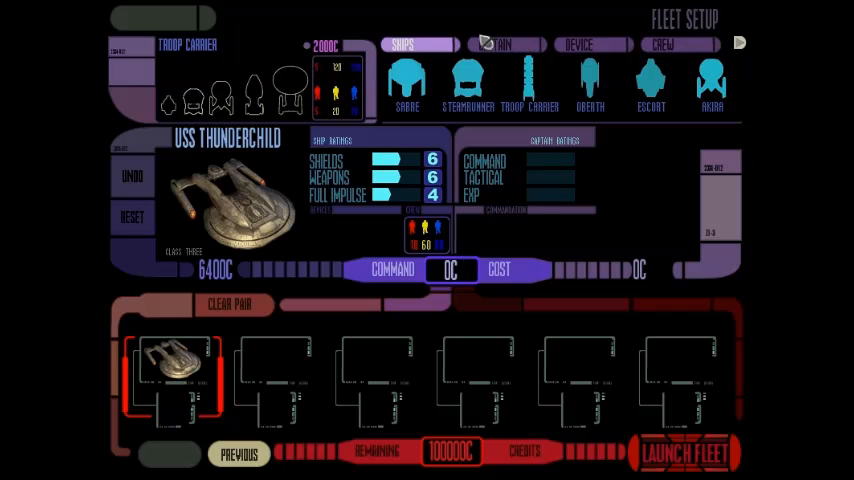
{"action": "left_click", "coordinate": [494, 44]}
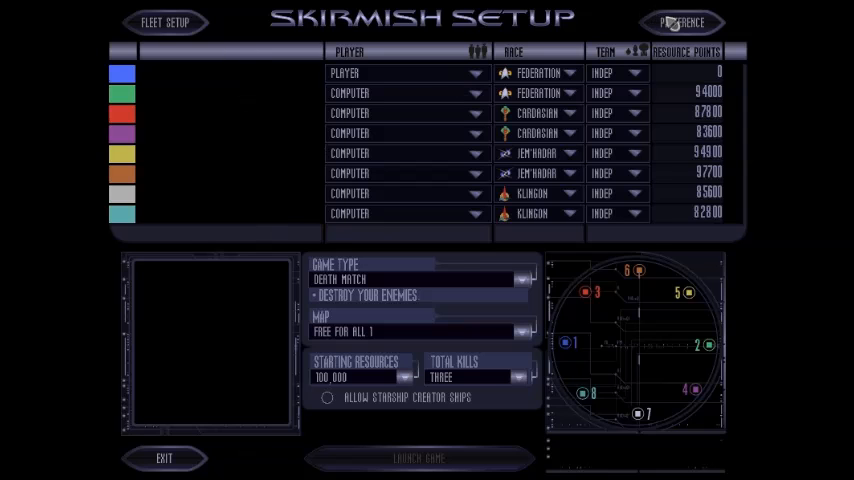
{"action": "left_click", "coordinate": [684, 22]}
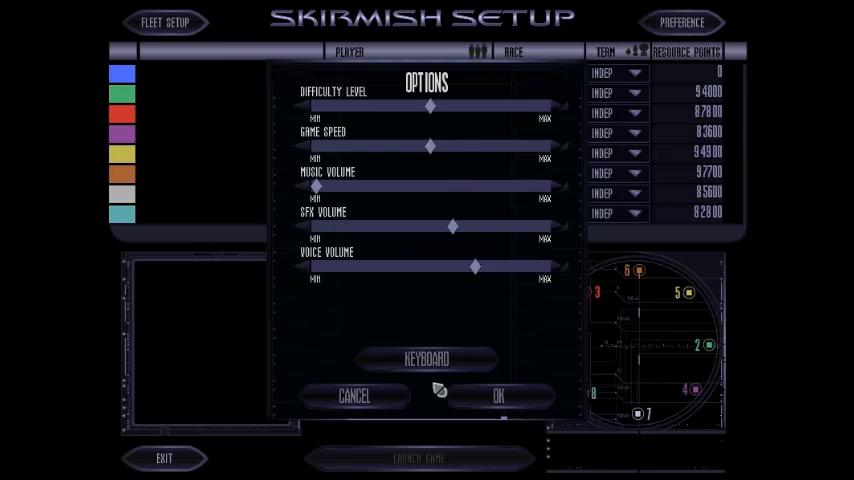
{"action": "left_click", "coordinate": [498, 396]}
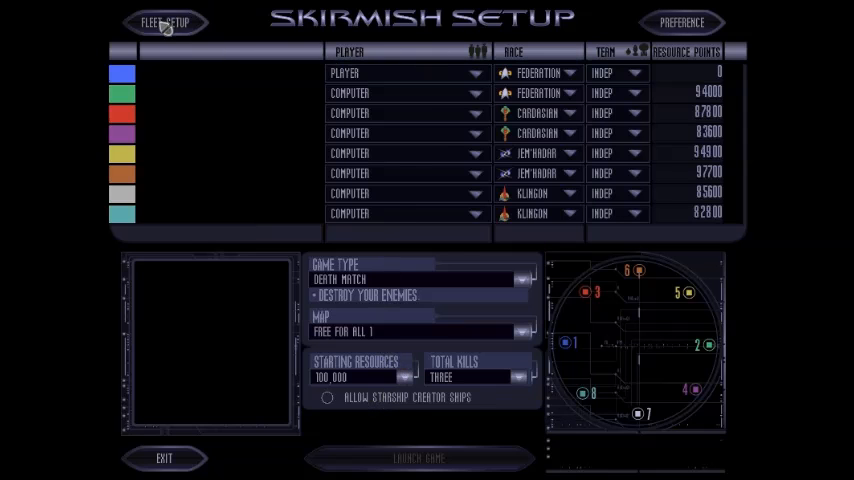
{"action": "left_click", "coordinate": [164, 22]}
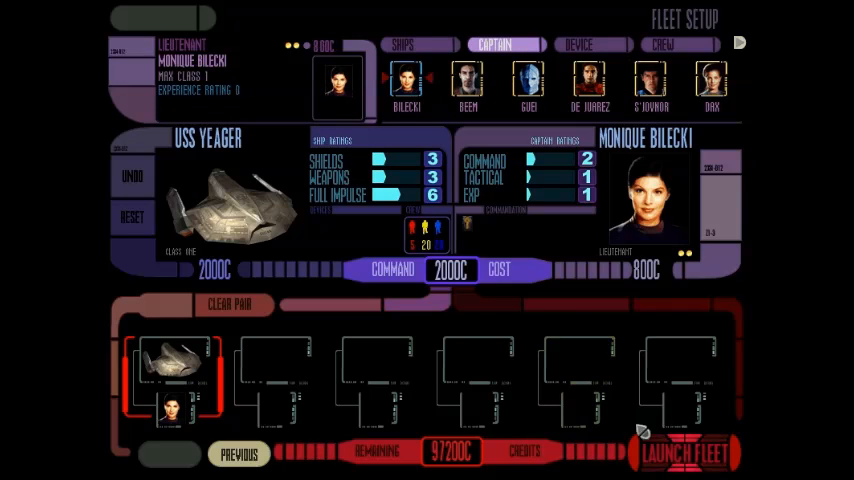
{"action": "left_click", "coordinate": [684, 452]}
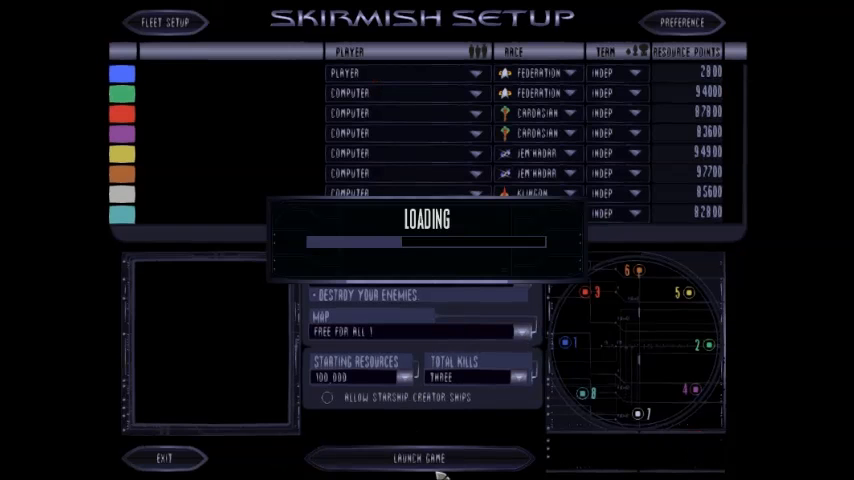
Let the skirmish battle play out, then use Esc and Quit to Desktop from the Escape Menu.
{"action": "left_click", "coordinate": [416, 458]}
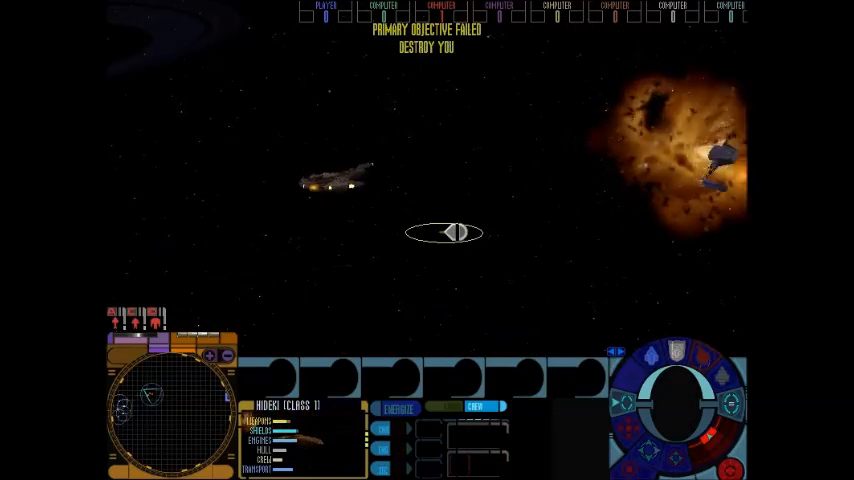
{"action": "key", "text": "Escape"}
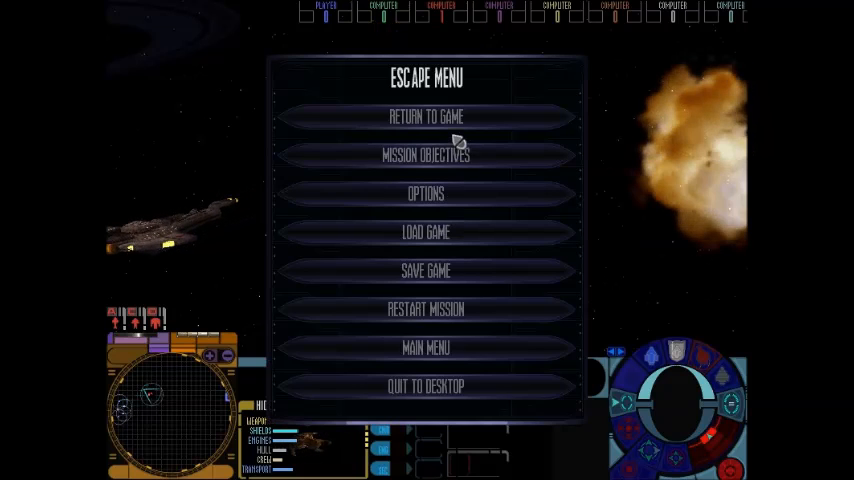
{"action": "left_click", "coordinate": [424, 386]}
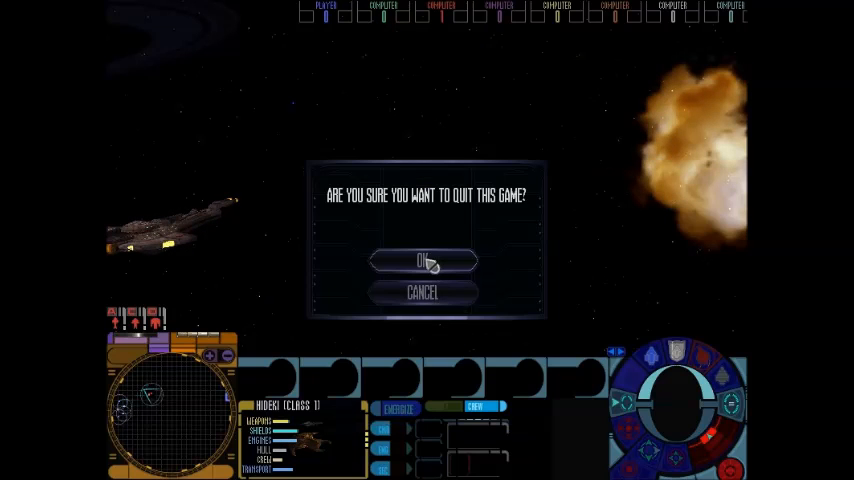